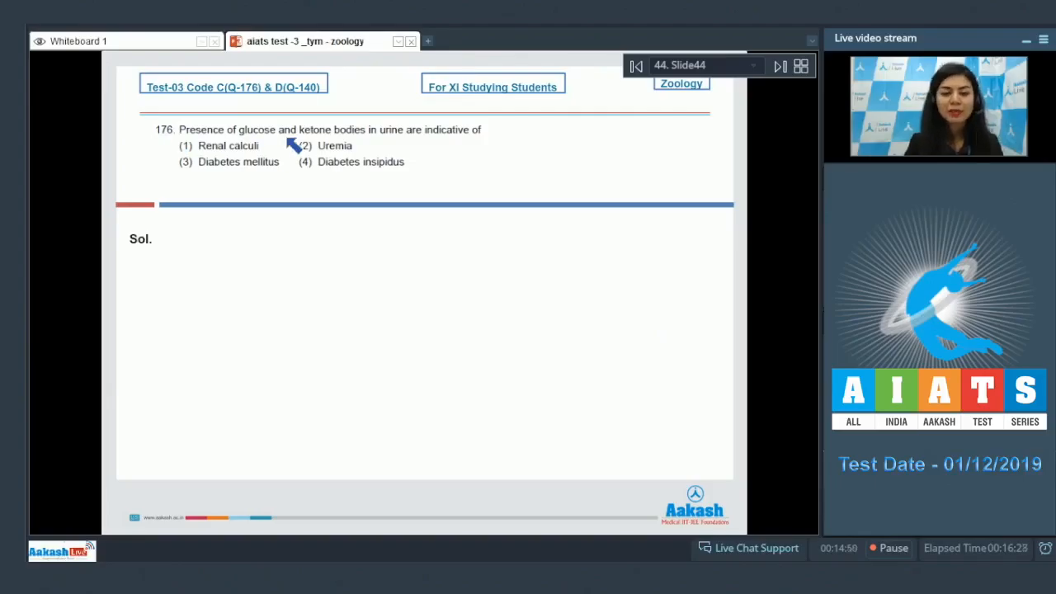
mouse_move(405, 137)
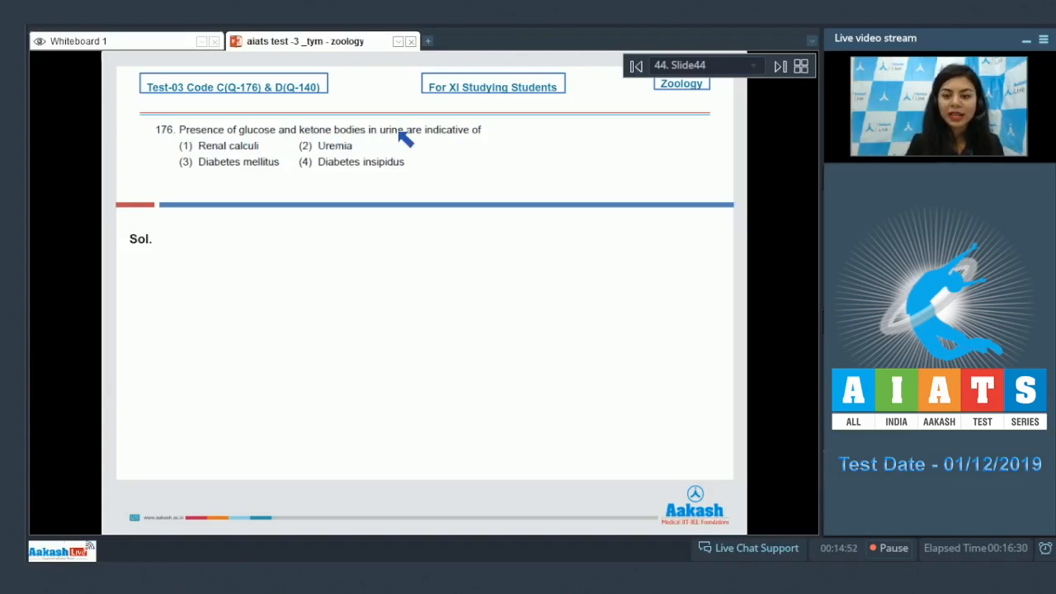
mouse_move(264, 161)
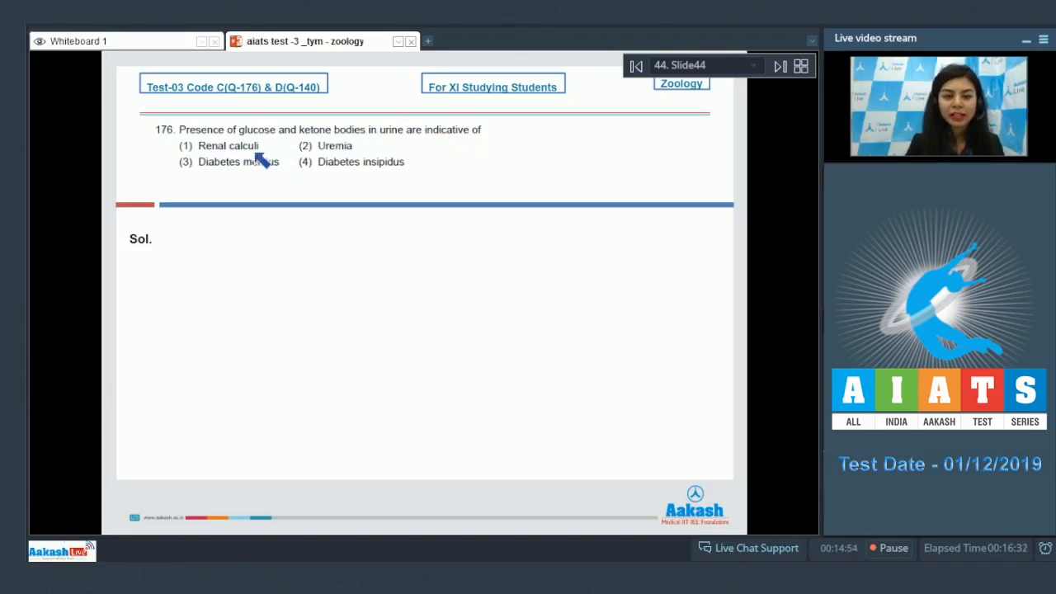
mouse_move(265, 177)
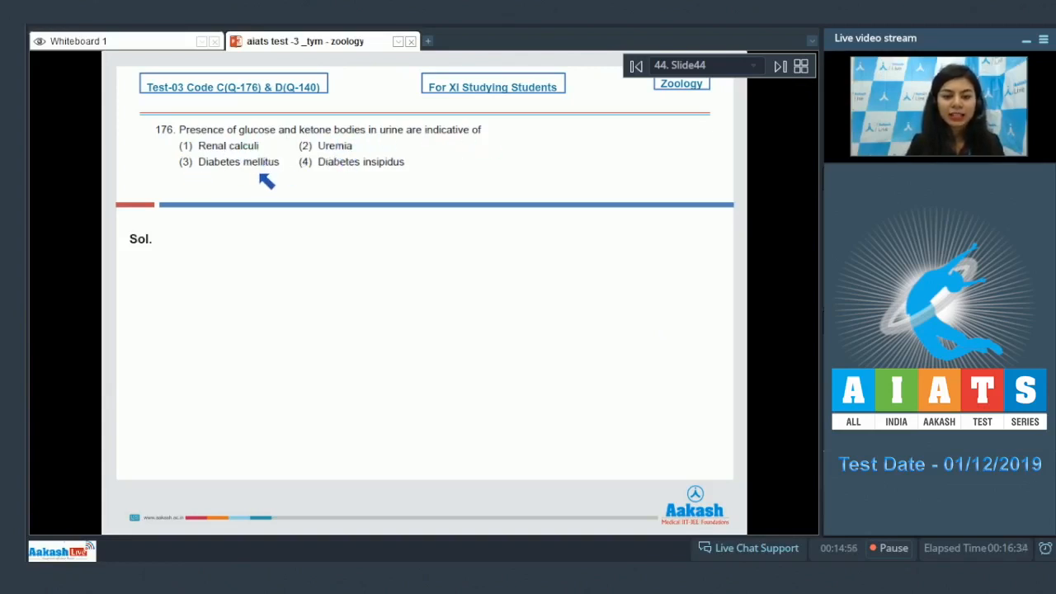
mouse_move(404, 181)
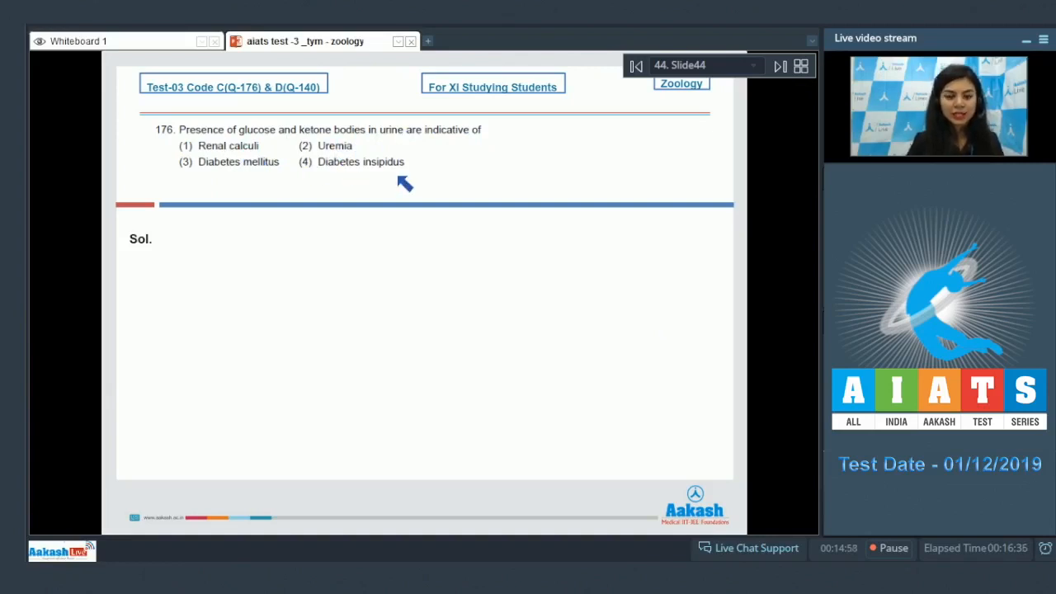
mouse_move(295, 227)
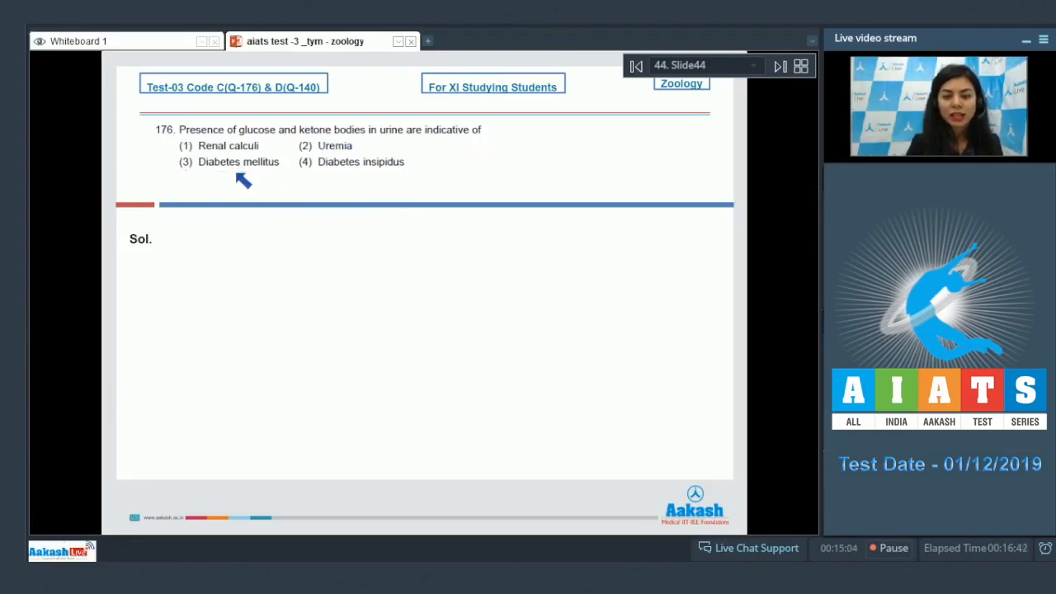
mouse_move(48, 171)
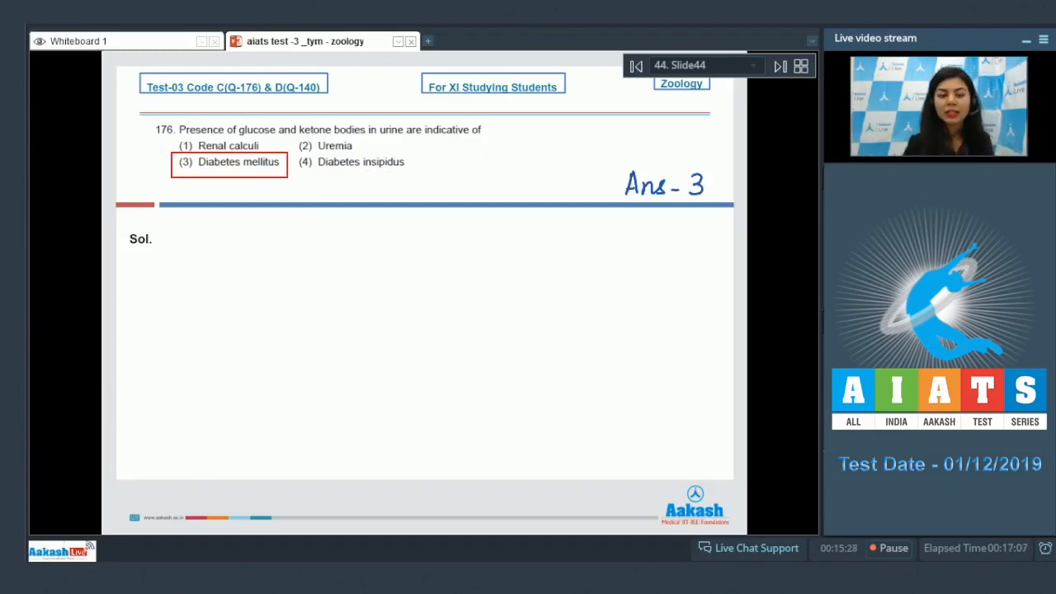
Advance to the next slide, question 177 on daily urea excretion.
click(779, 66)
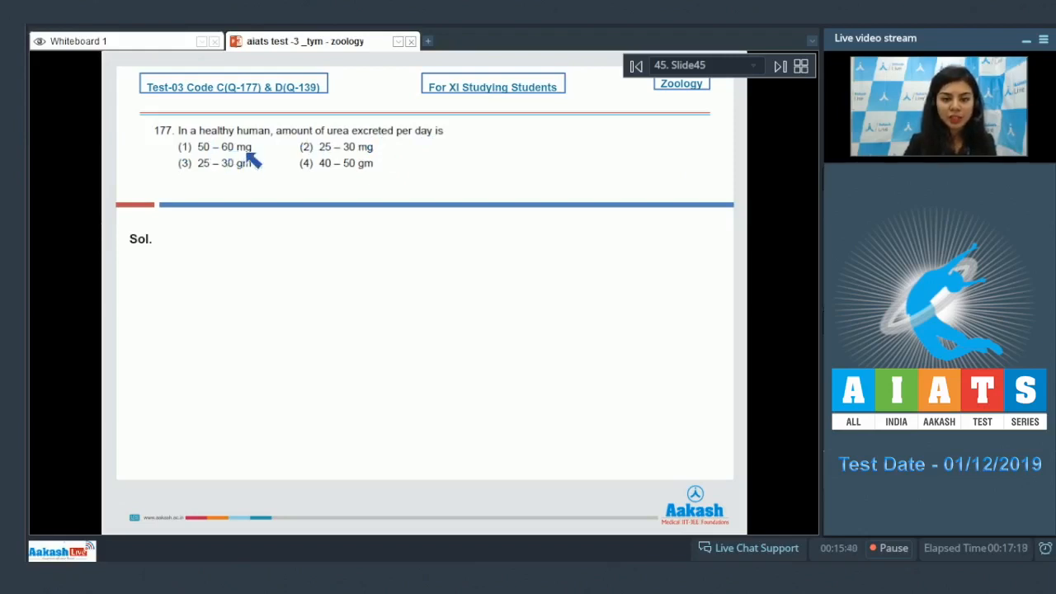
mouse_move(290, 174)
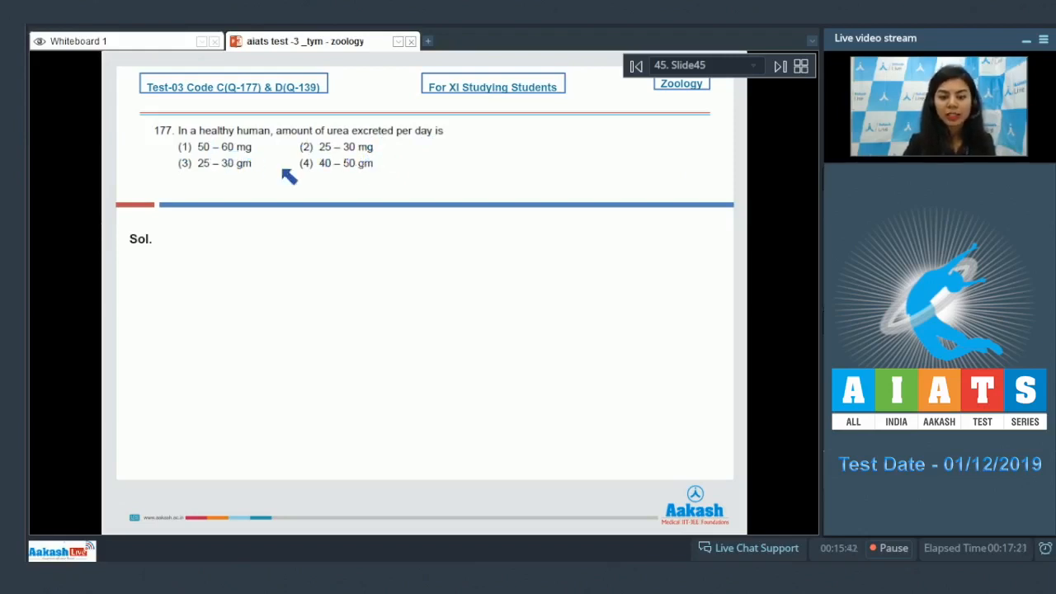
mouse_move(330, 186)
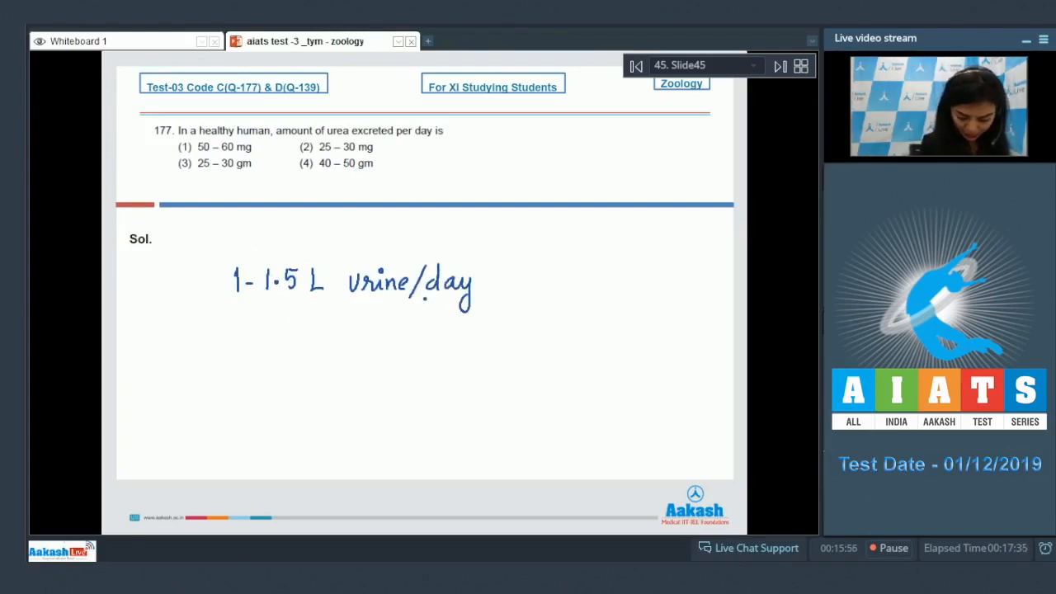
Handwrite 25–30 gm urea per day in the solution and box option (3).
drag(231, 338, 244, 359)
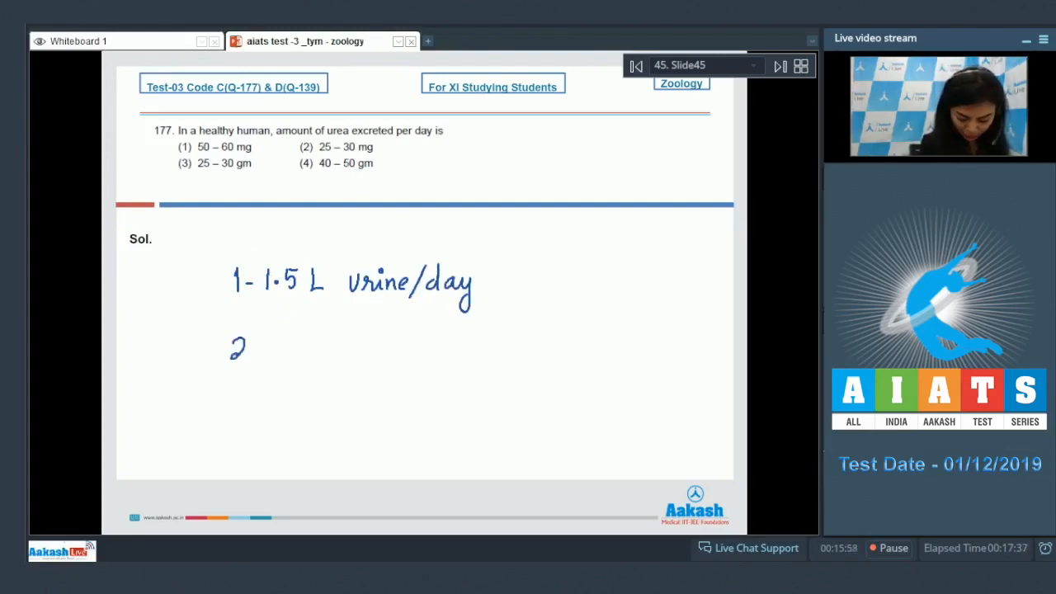
drag(235, 350, 338, 351)
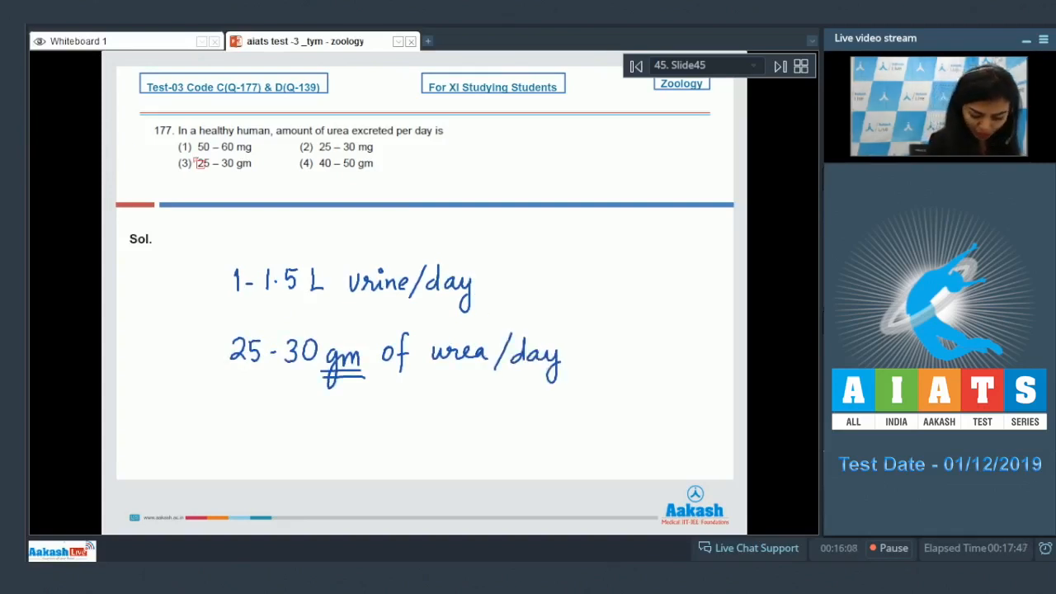
click(219, 163)
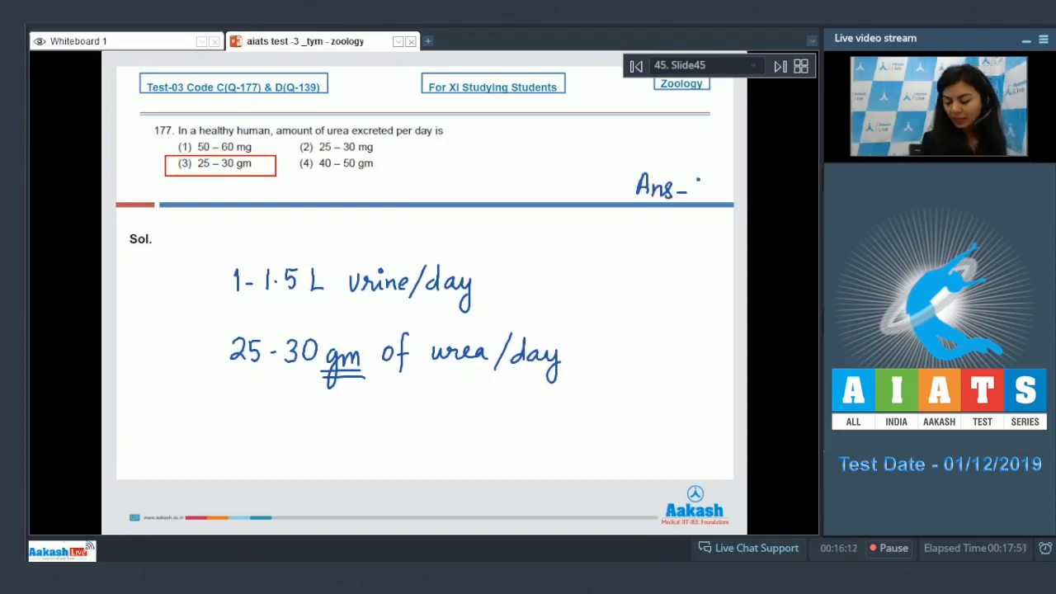
On question 178, handwrite and underline 'CO2 & Ammonia' as the solution.
click(779, 66)
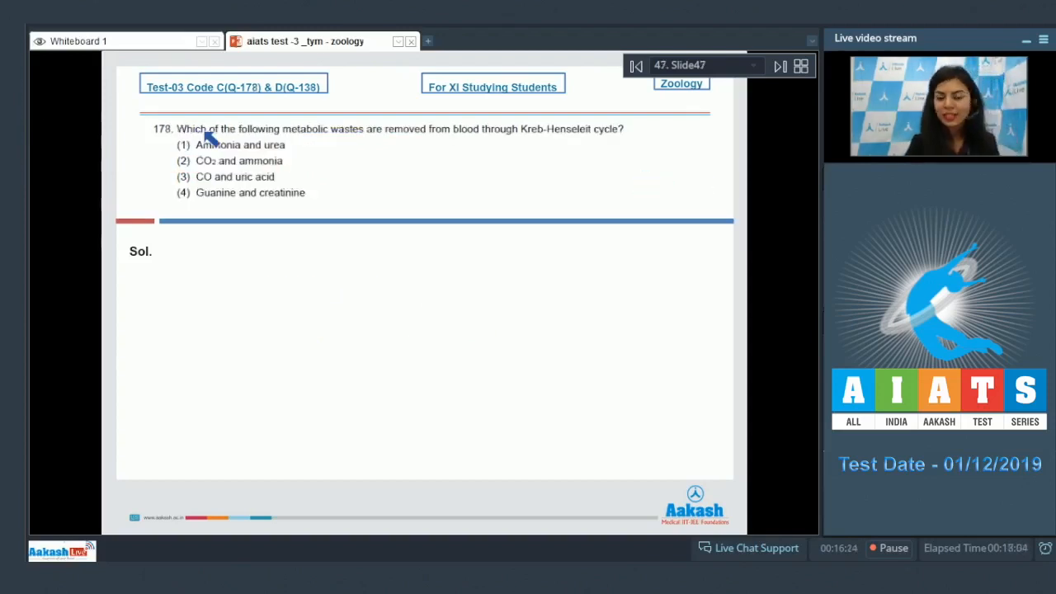
mouse_move(379, 139)
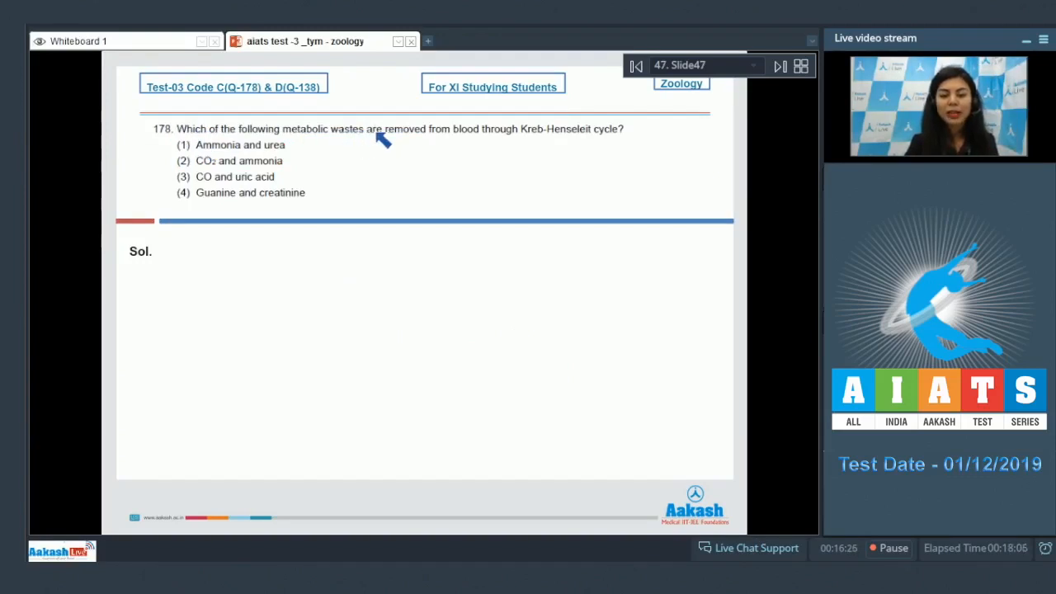
mouse_move(554, 140)
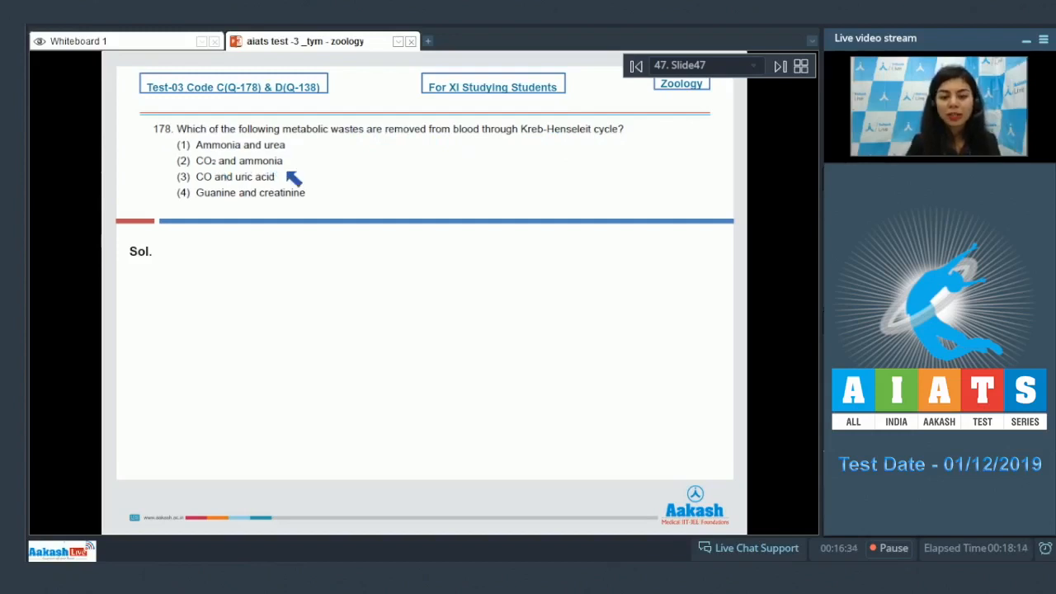
mouse_move(220, 201)
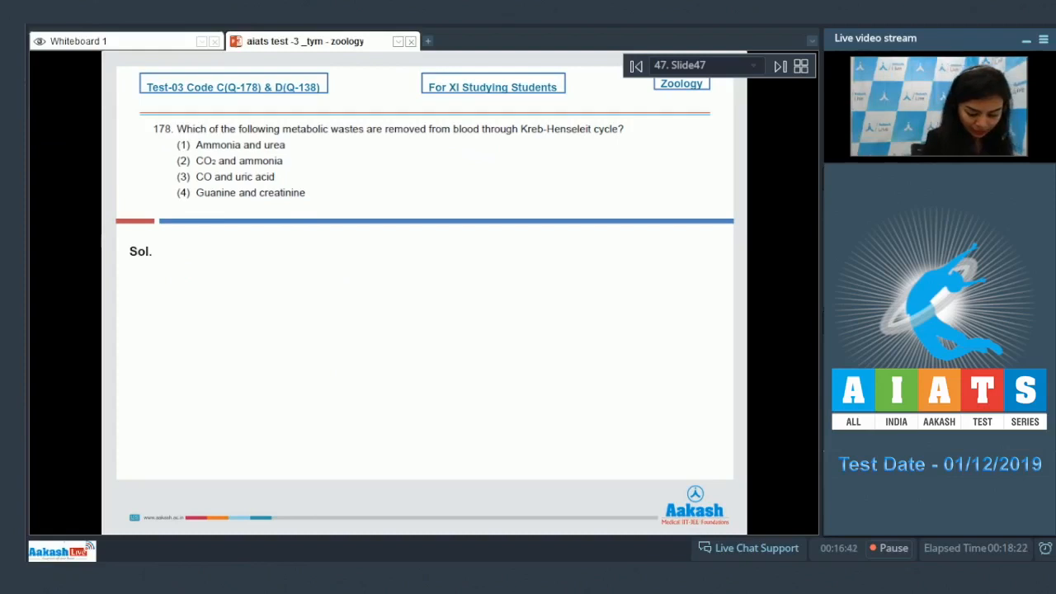
click(207, 294)
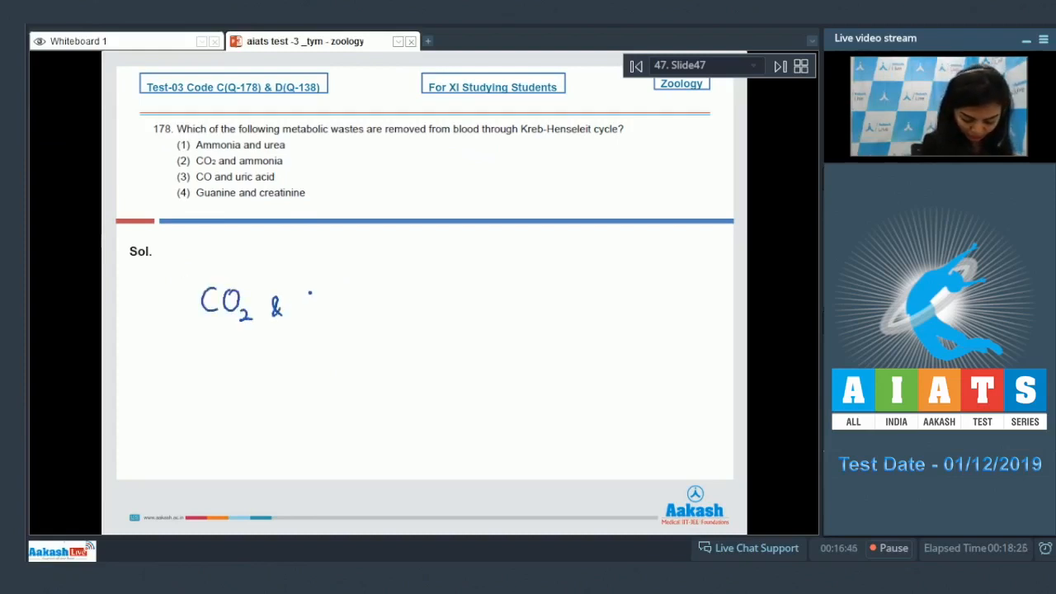
text(Ammu)
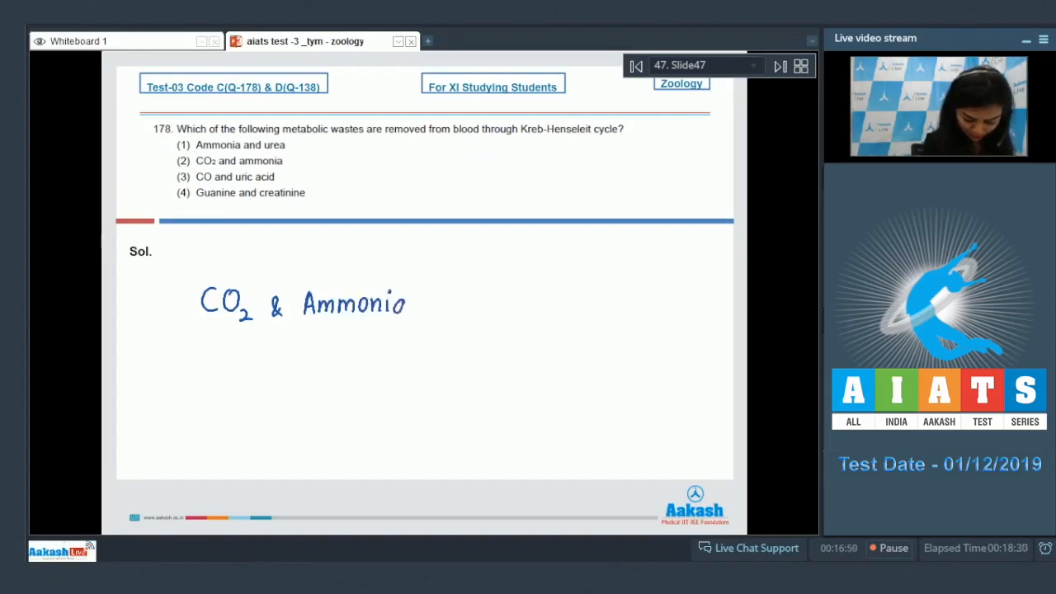
drag(185, 329, 429, 330)
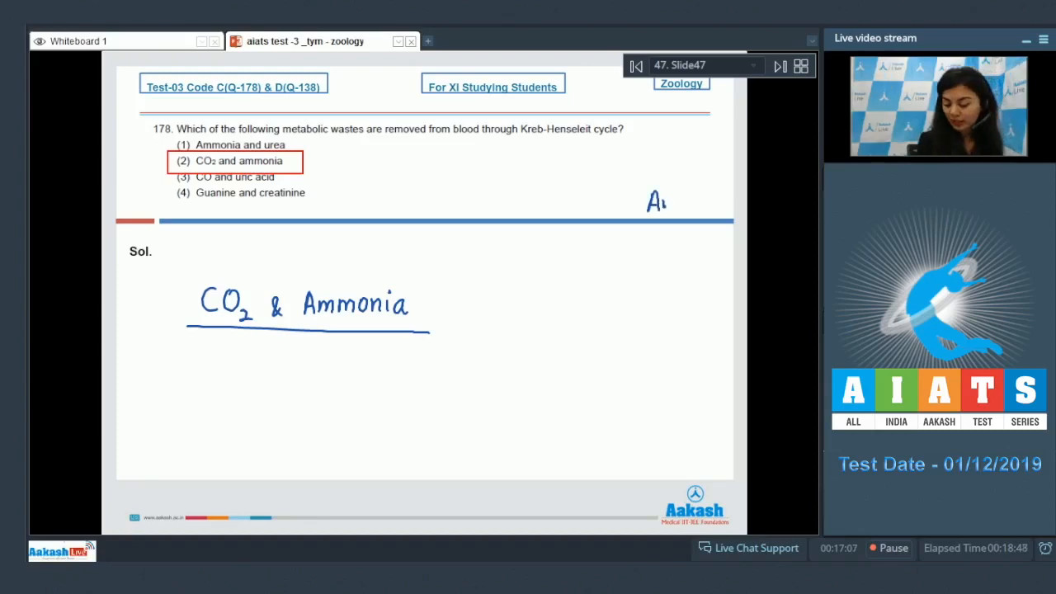
Advance to question 179, about CO2 removed by the lungs per minute.
click(778, 66)
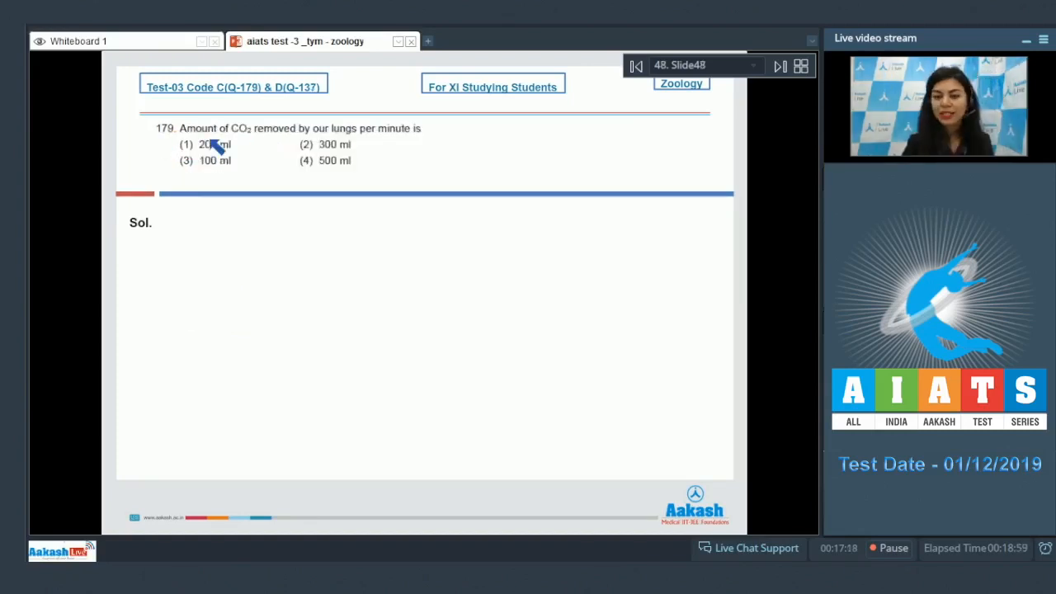
mouse_move(330, 140)
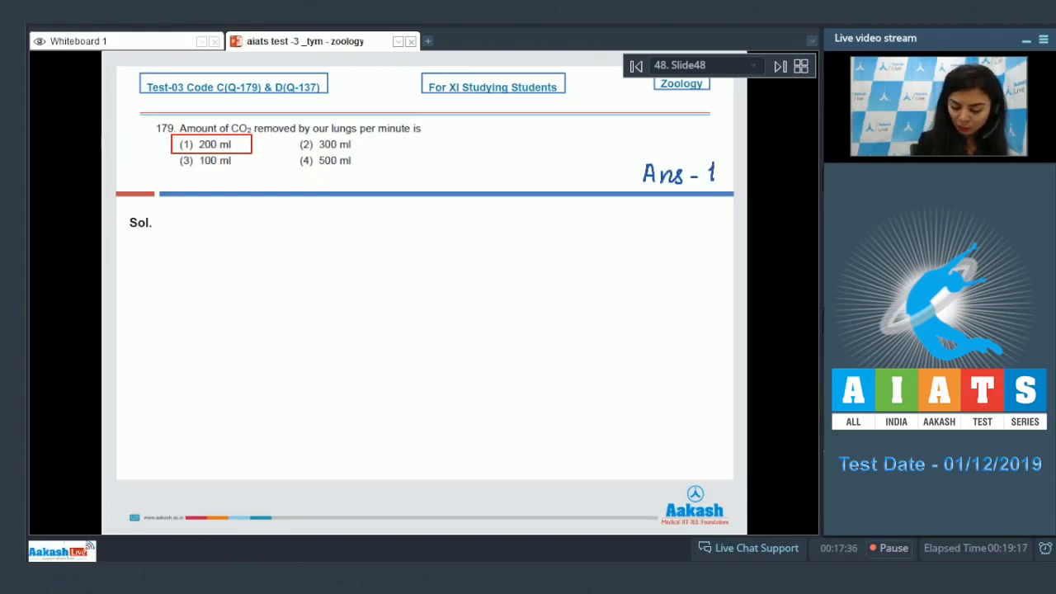
On question 180, link Nephritis and Cystitis to their descriptions and write 'Ans-3'.
click(778, 66)
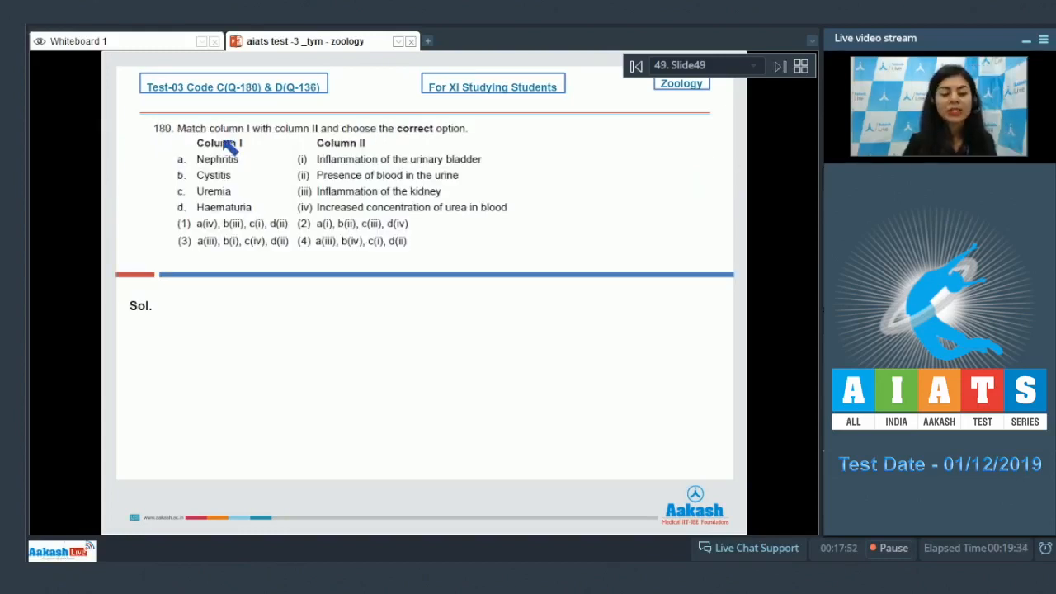
mouse_move(412, 136)
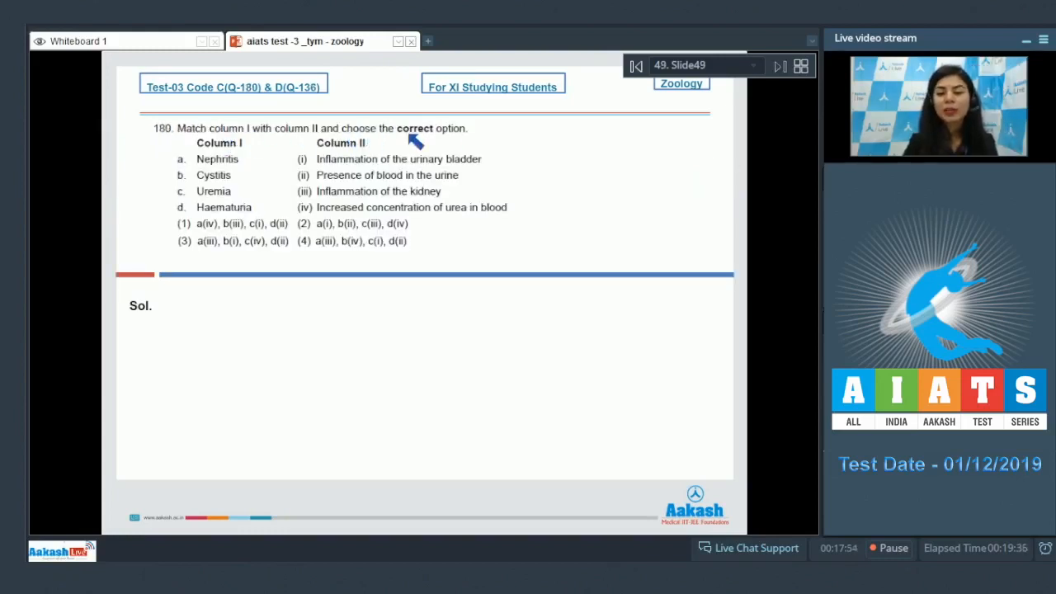
mouse_move(239, 153)
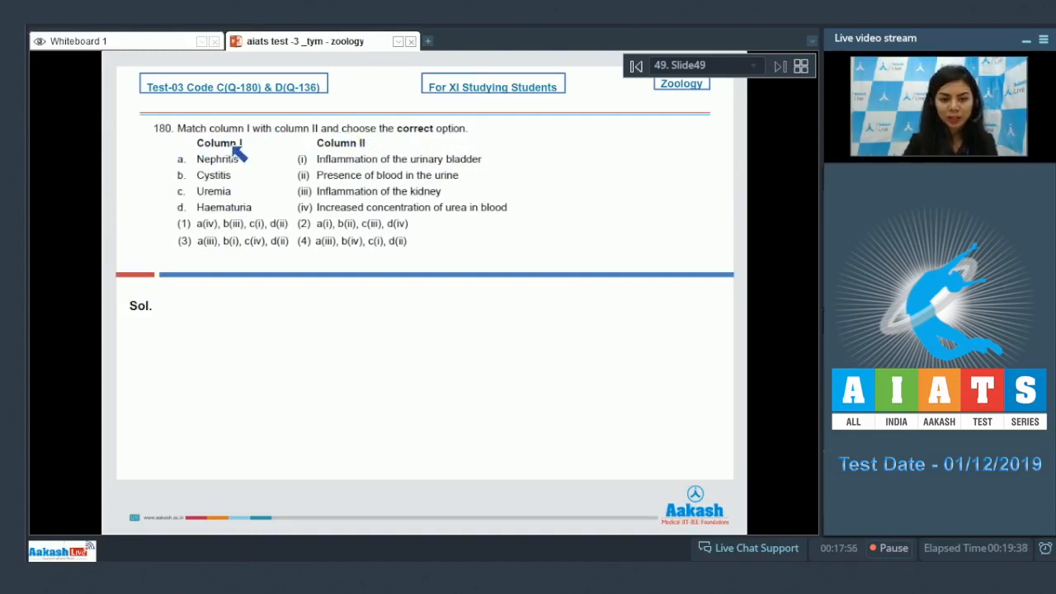
mouse_move(234, 172)
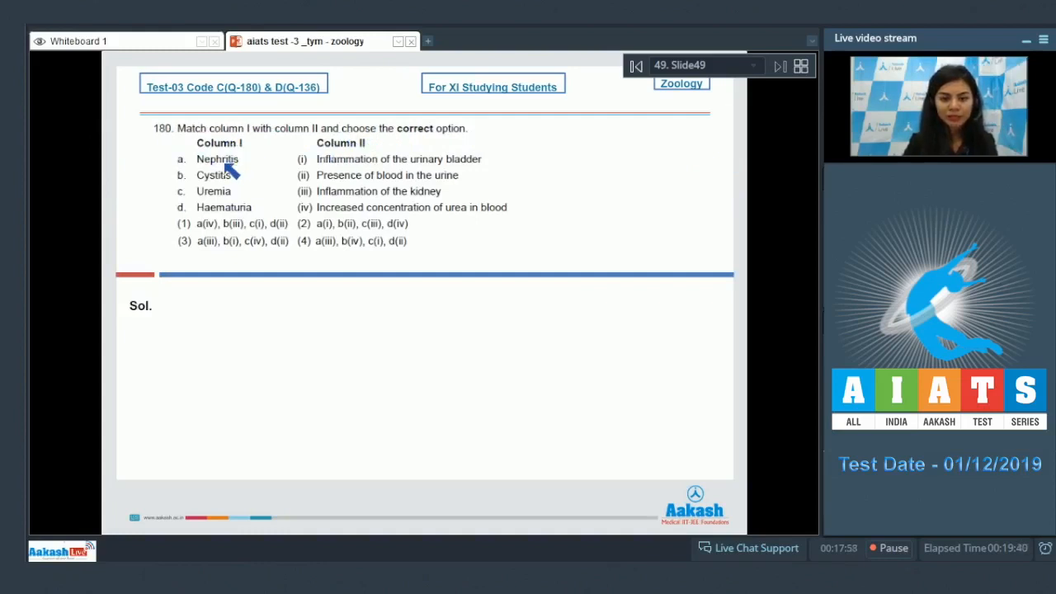
mouse_move(222, 205)
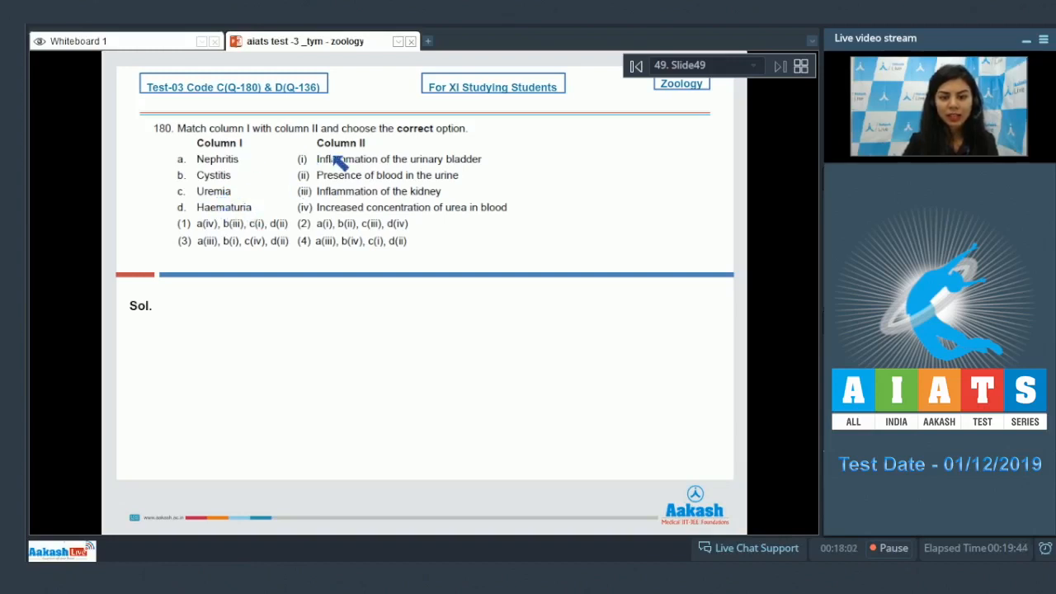
mouse_move(400, 219)
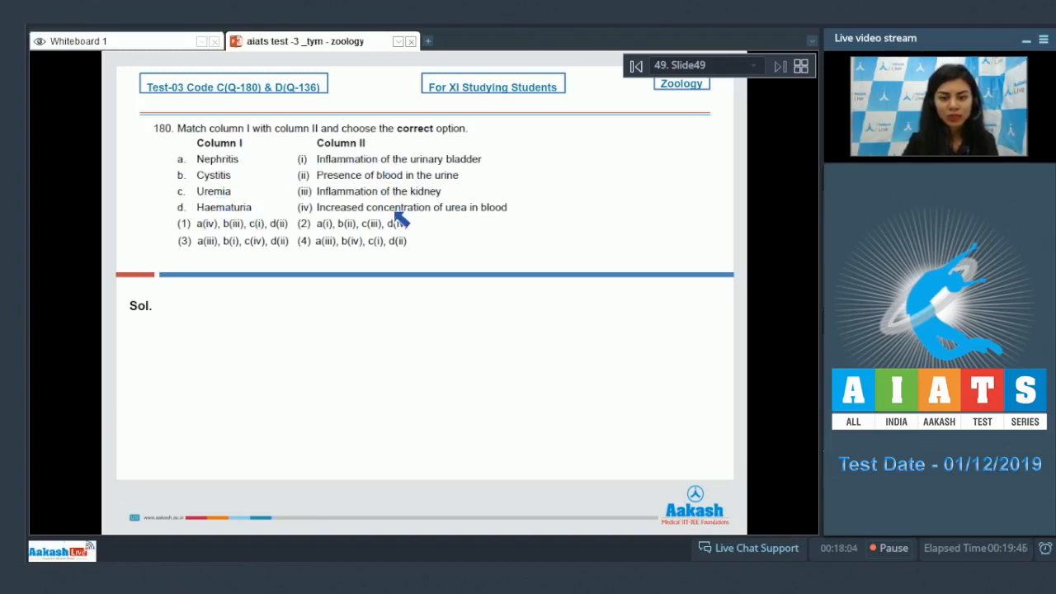
mouse_move(25, 111)
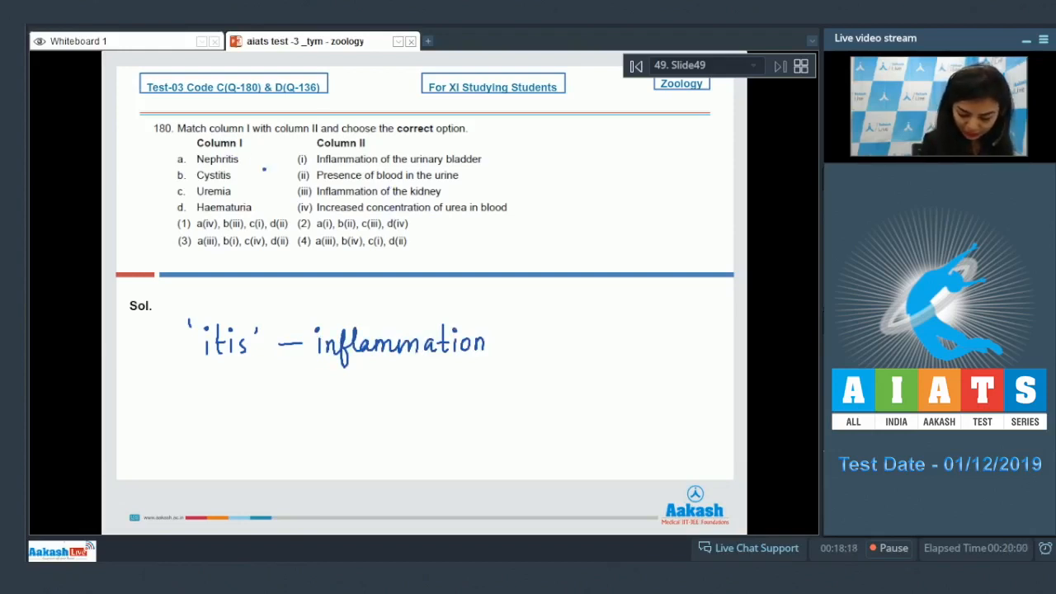
drag(243, 161, 302, 194)
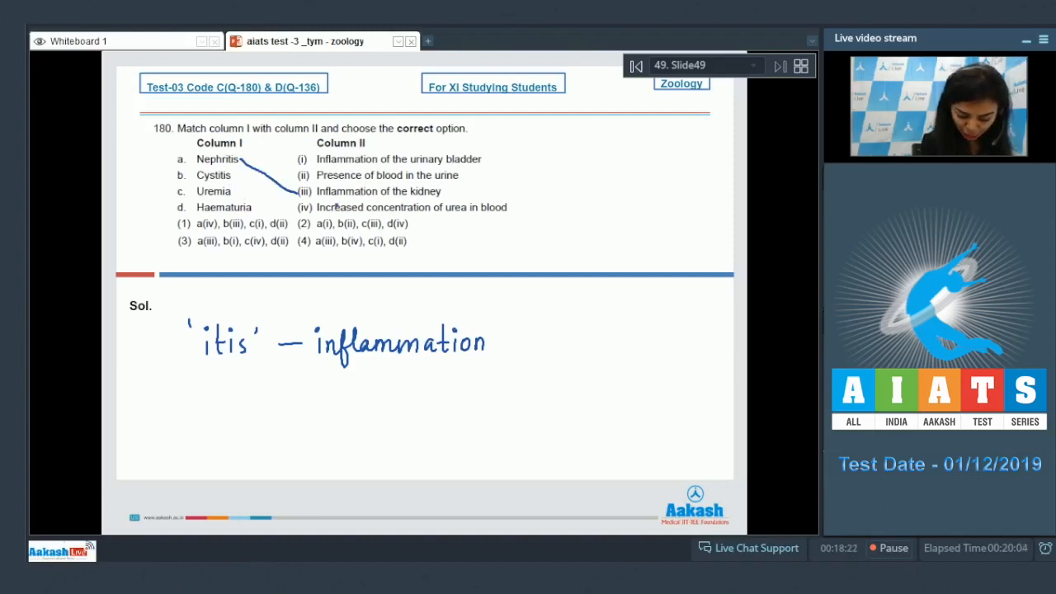
drag(235, 175, 297, 159)
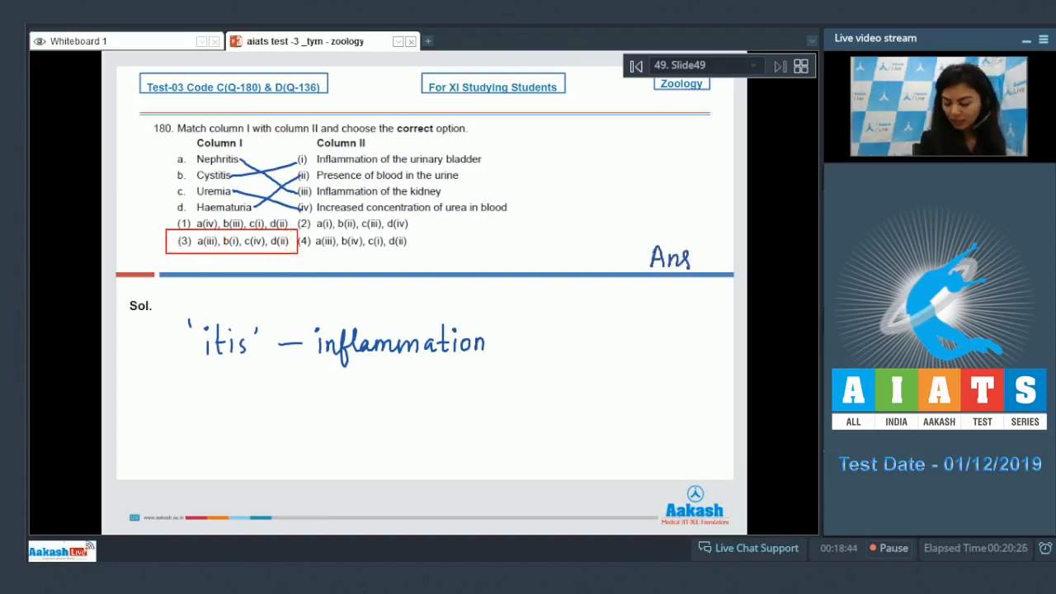
text(-3)
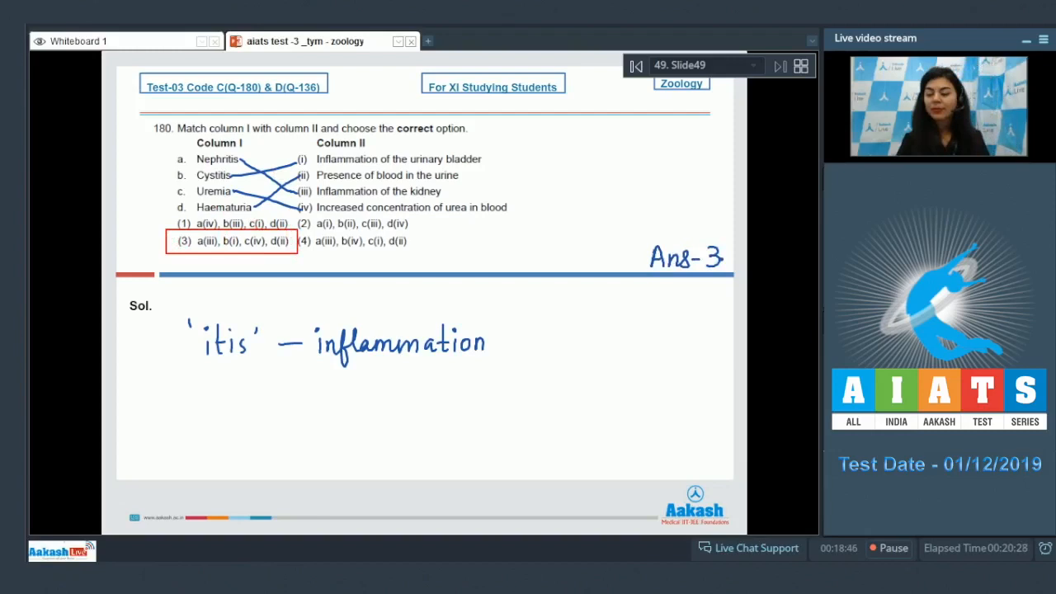